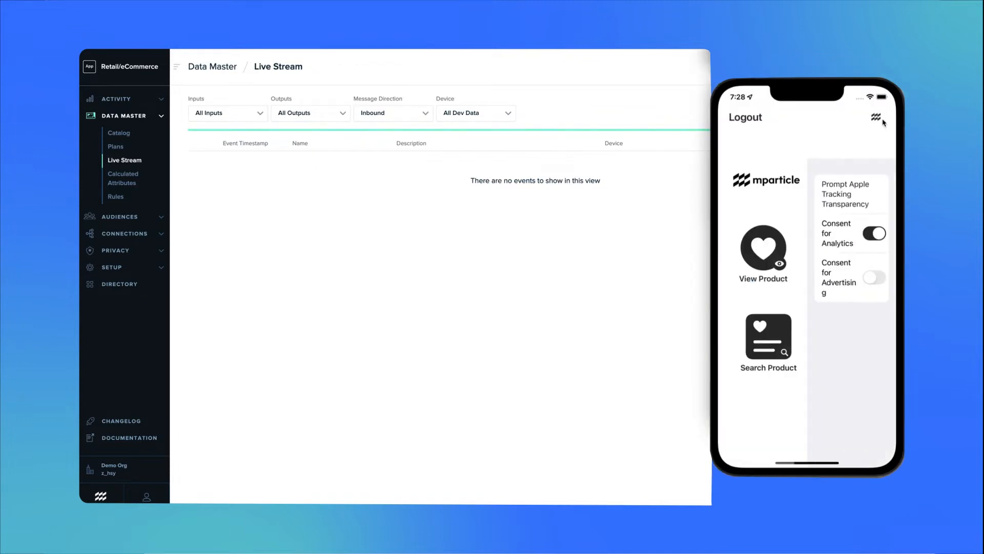
- Close the consent panel, then log a Search Product and a Watch Video event from the demo app
click(873, 277)
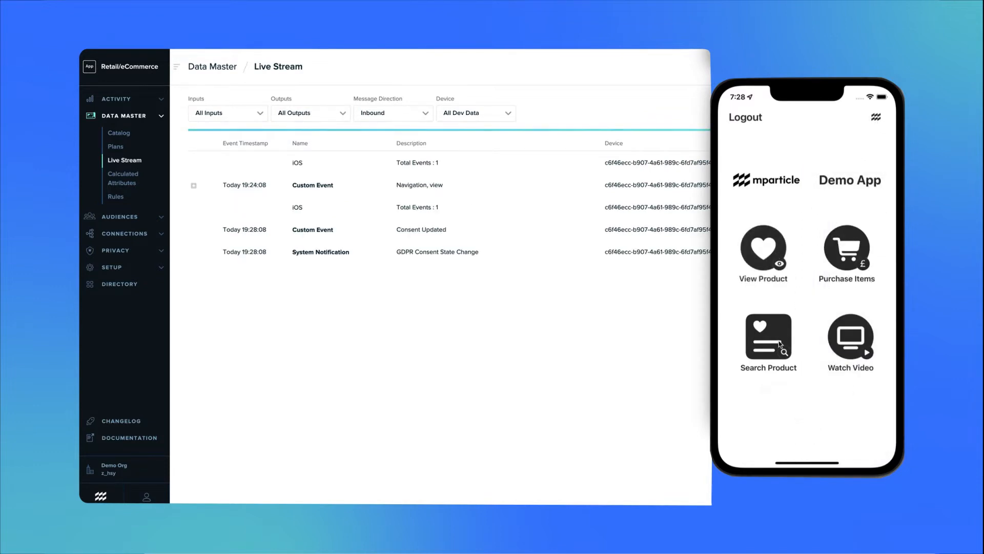
click(767, 339)
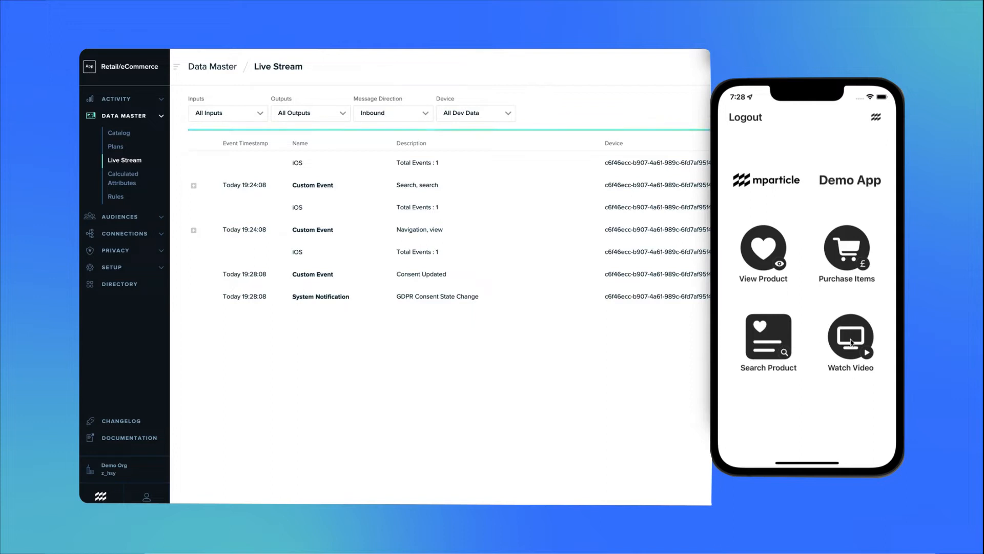
click(849, 338)
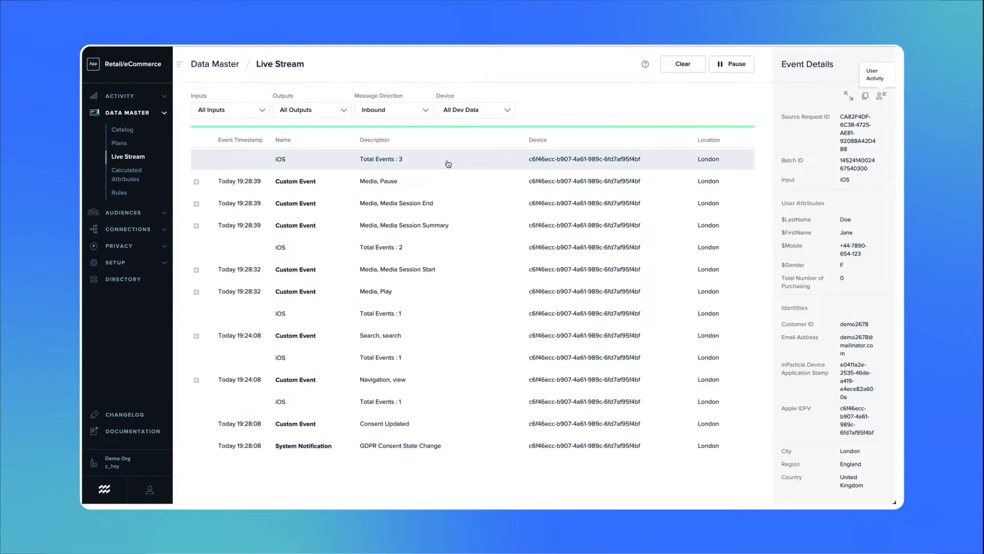
- View the user activity profile for demo2678 from the event details and review their information
click(875, 74)
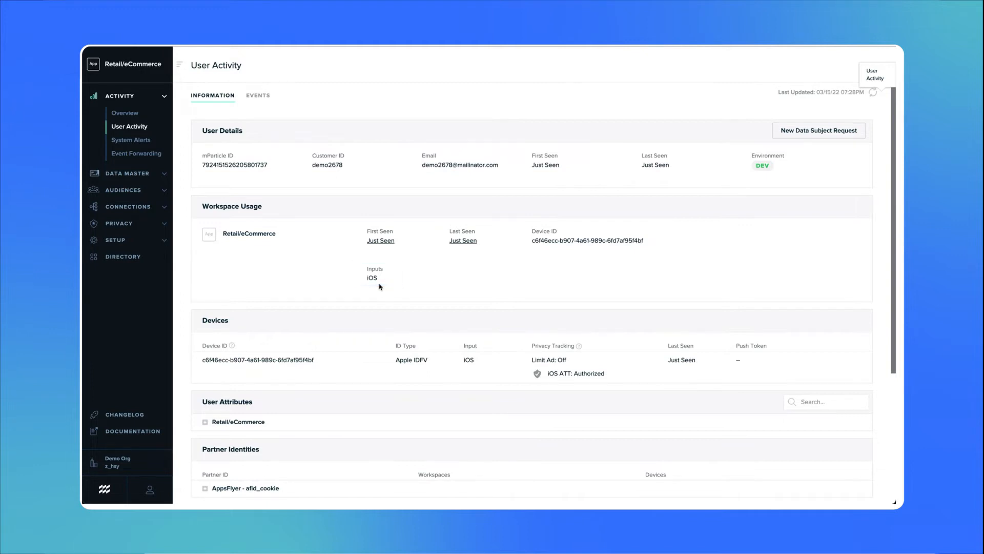
scroll(down, 3)
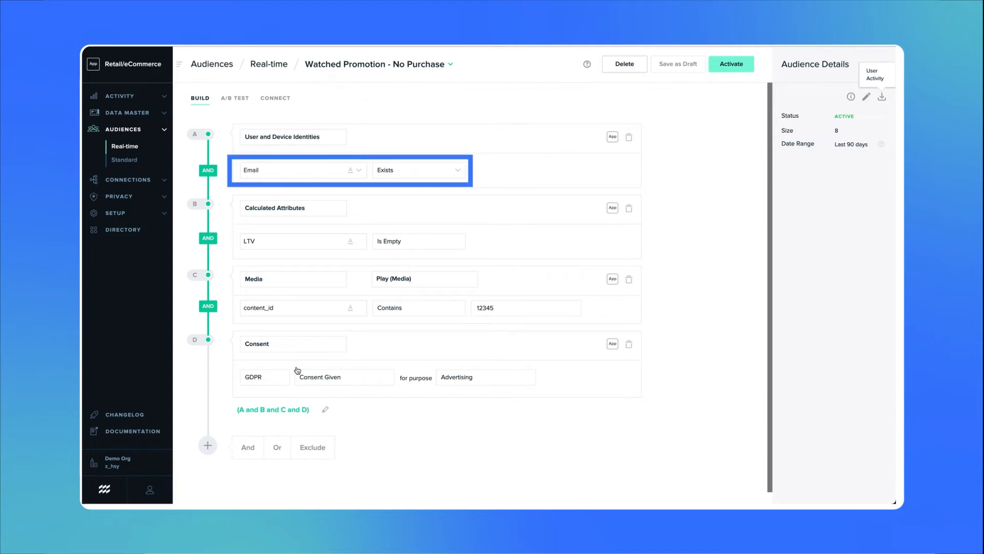
- Review the Watched Promotion - No Purchase real-time audience's build criteria and go to its Connect settings
click(301, 240)
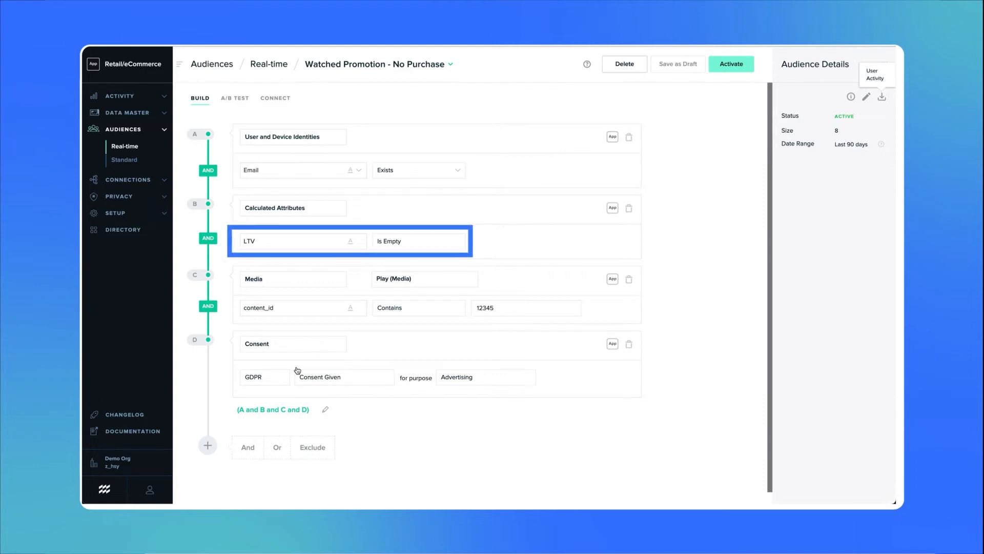
click(292, 279)
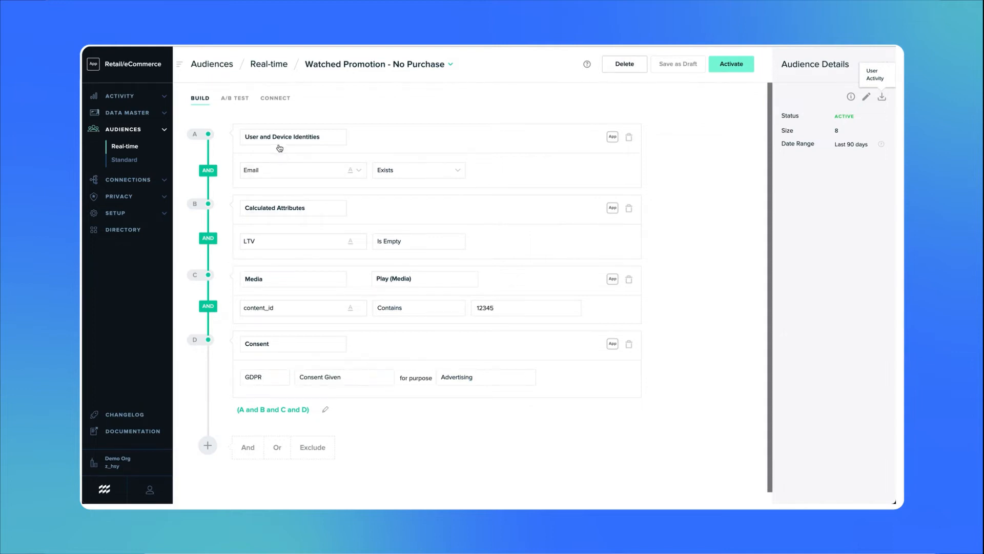
click(275, 98)
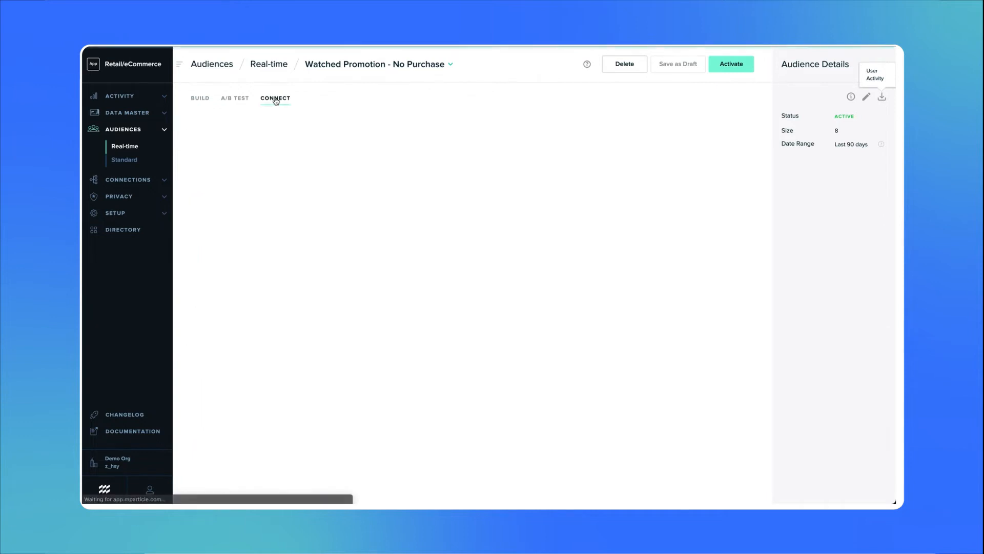
click(275, 99)
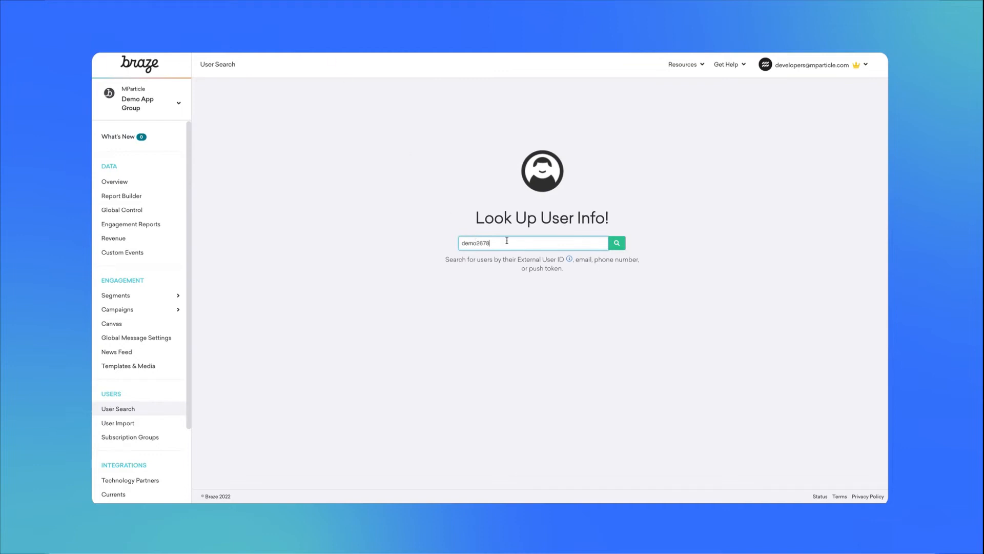
- Search Braze users for customer ID demo2678
click(616, 243)
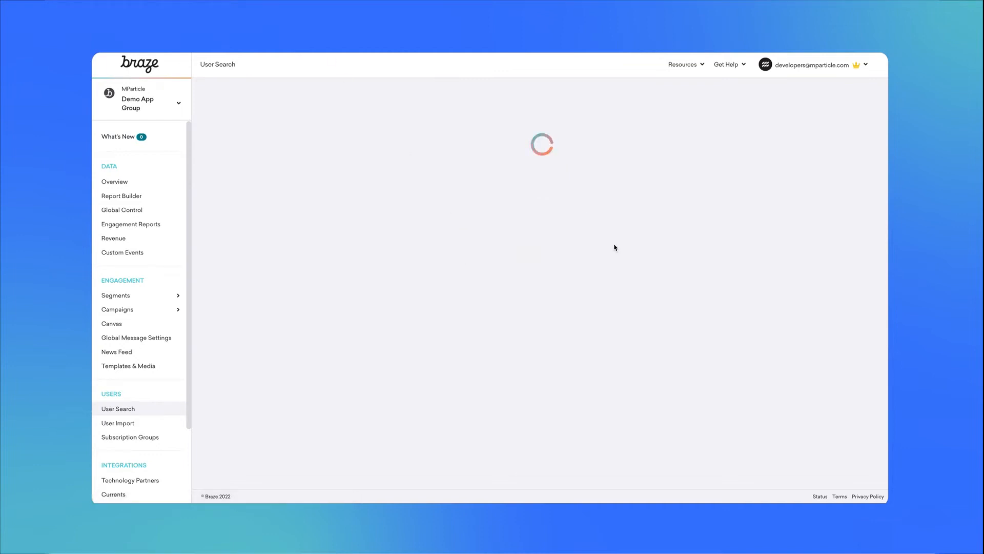
text(demo2678)
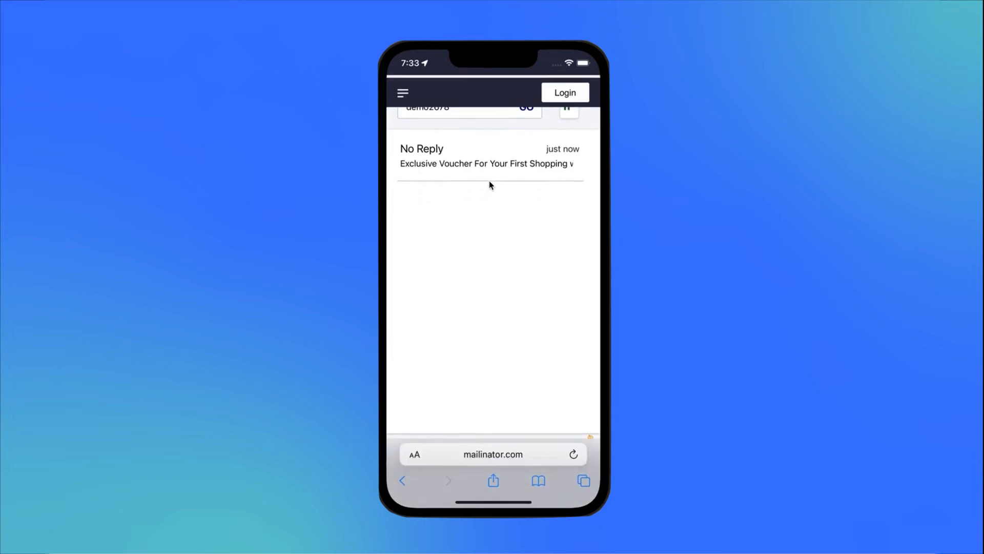
- Read the Exclusive Voucher email in the demo Mailinator inbox
click(485, 163)
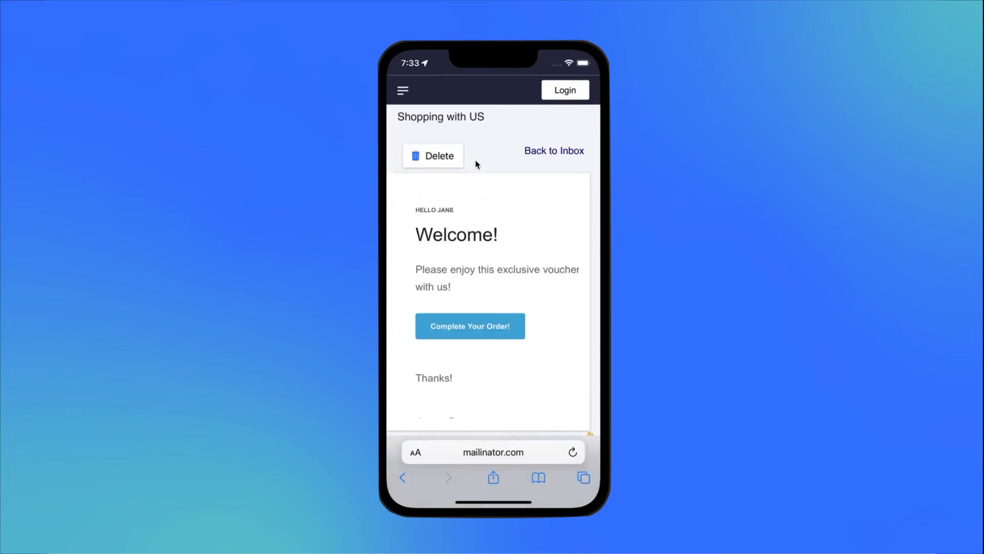